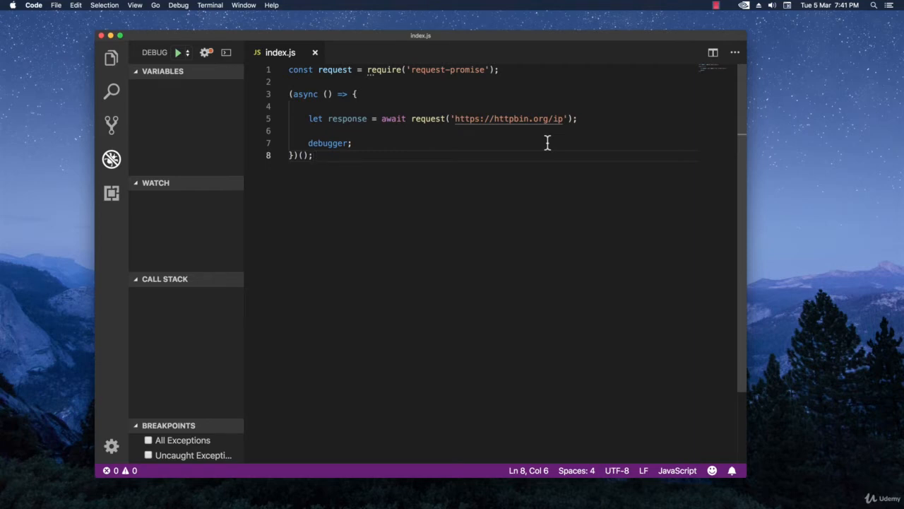
mouse_move(472, 121)
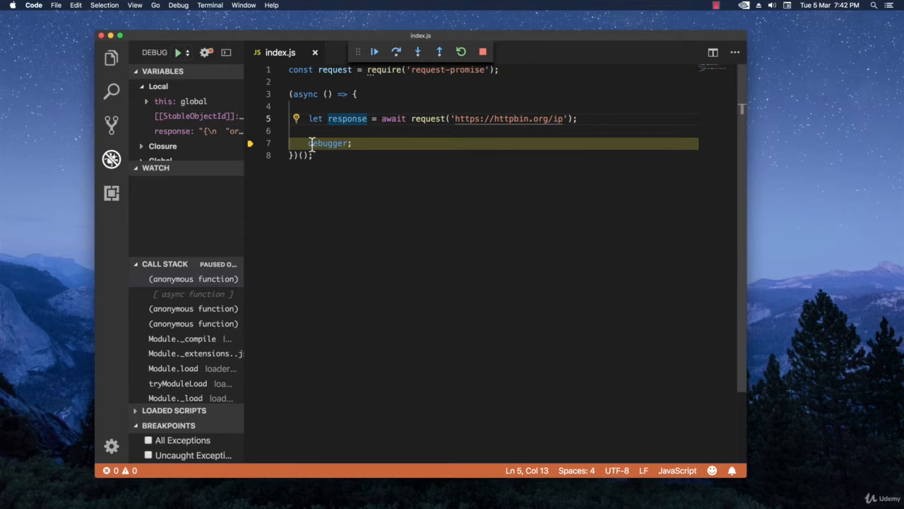
Evaluate 'response' in the Debug Console to read the origin IP, then end the debug session
click(385, 237)
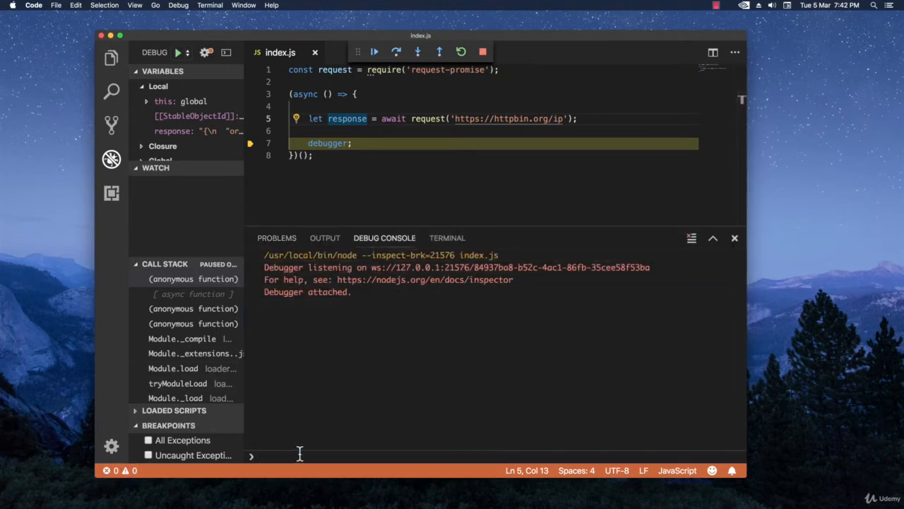
text(response)
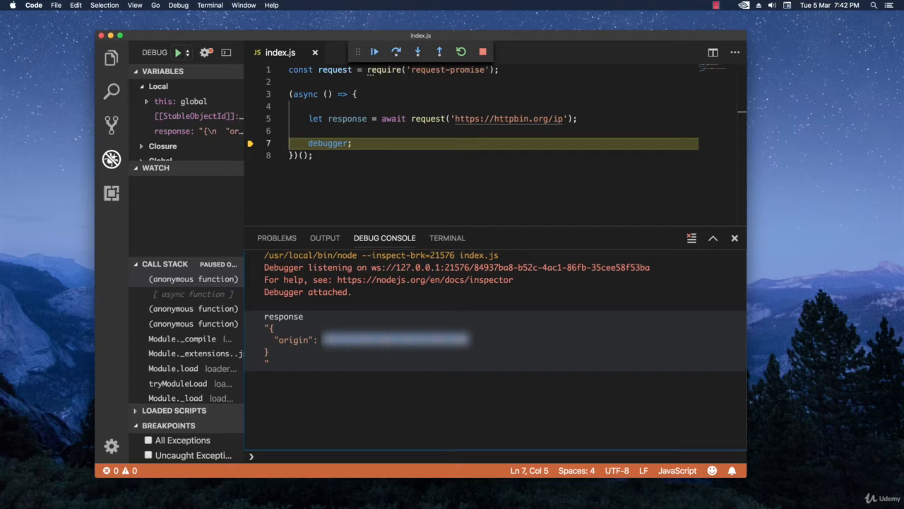
click(482, 52)
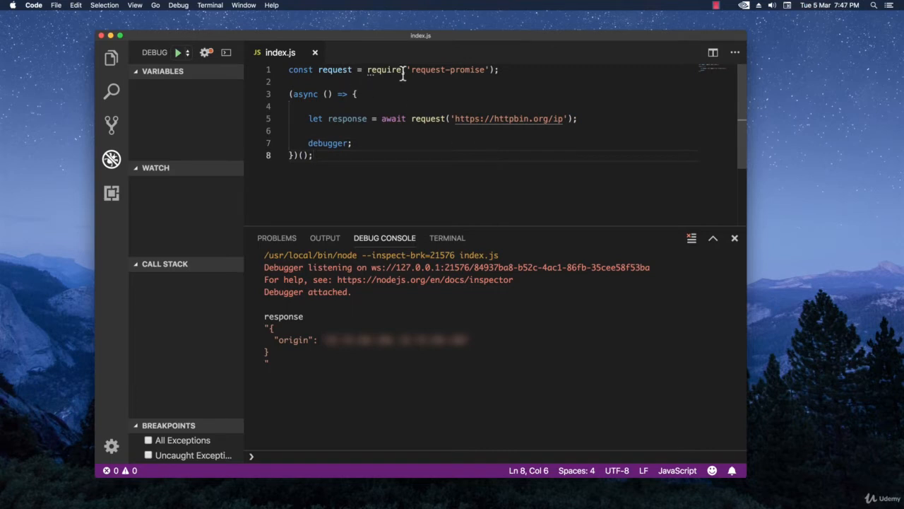
mouse_move(545, 70)
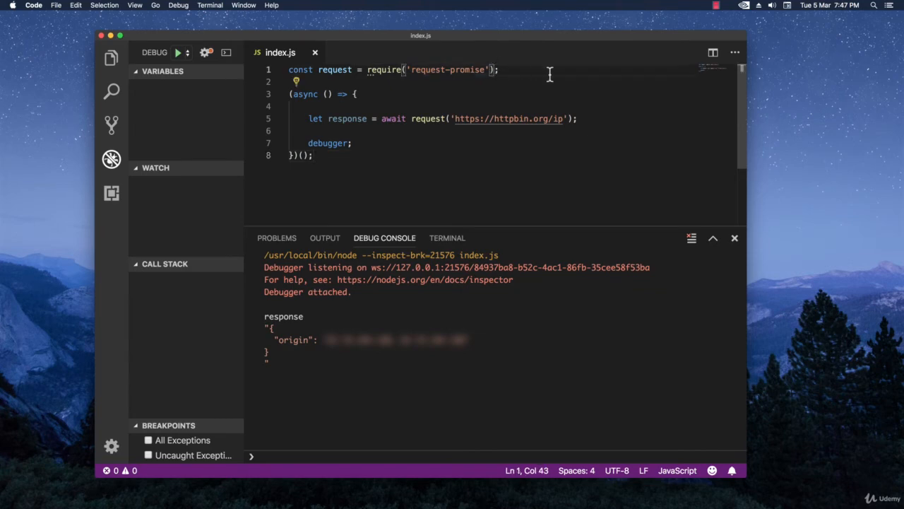
text(.deafi)
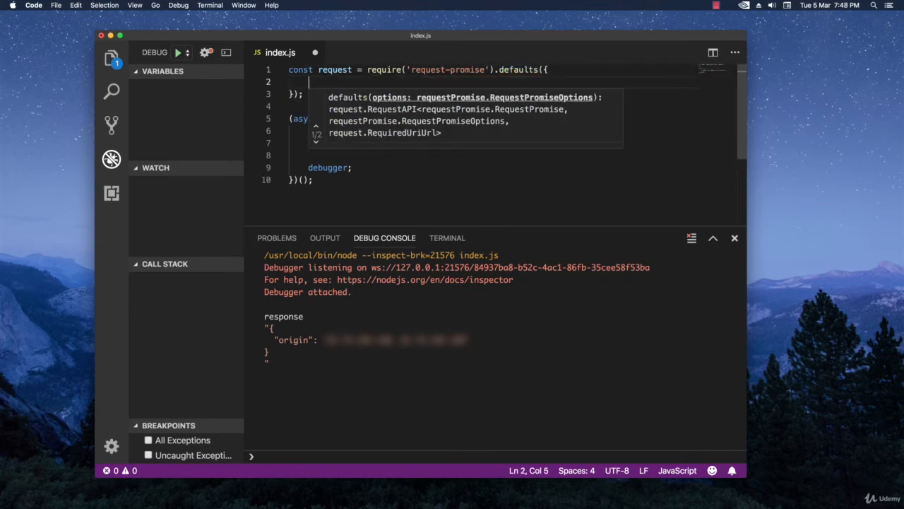
text(proxy:)
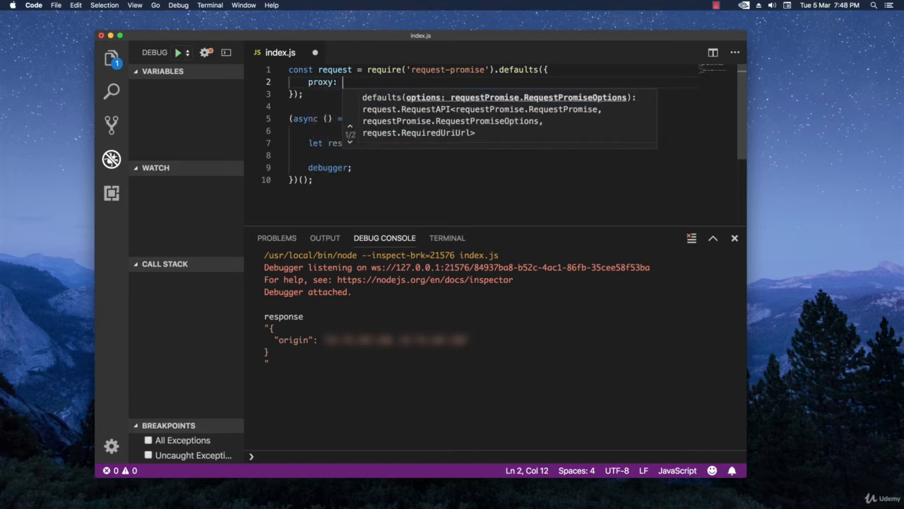
text('')
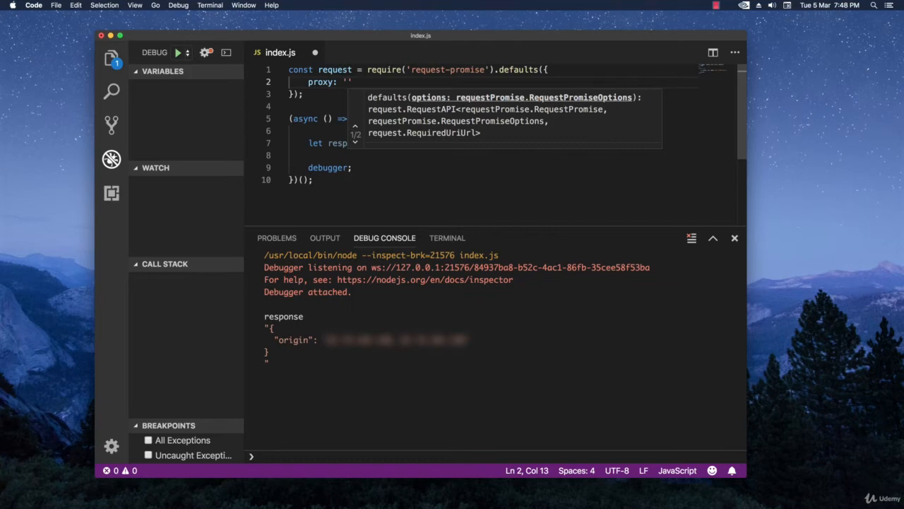
text(http:)
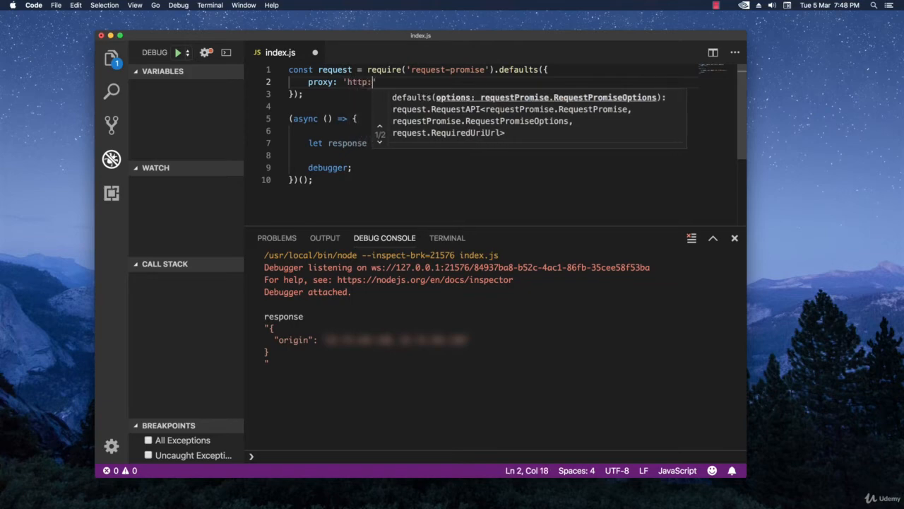
text(//user:)
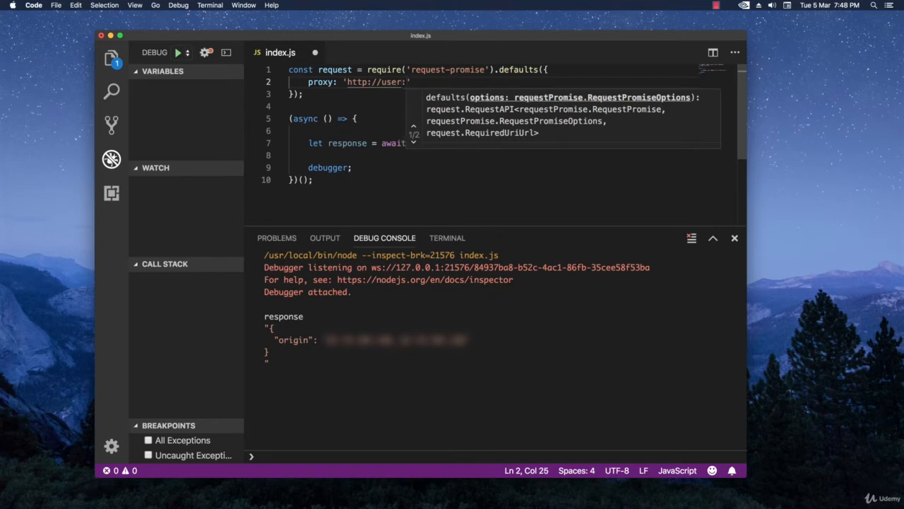
text(password)
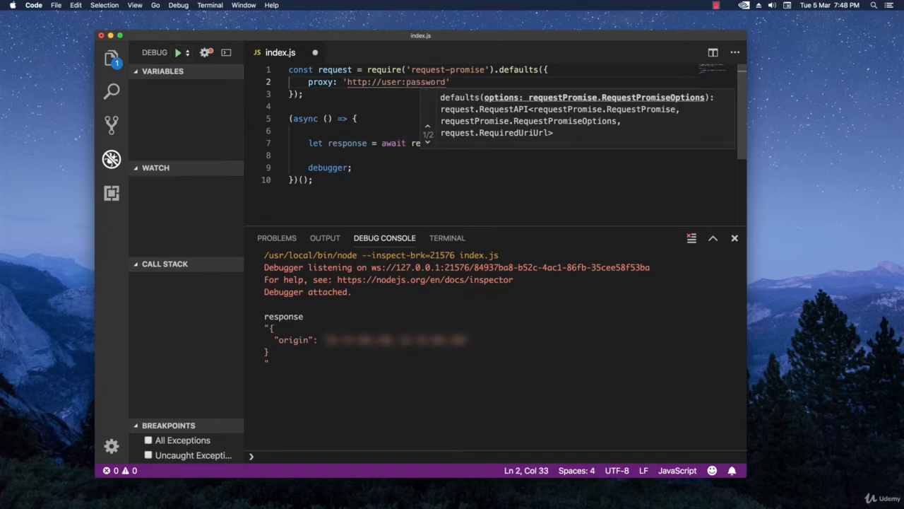
text(@)
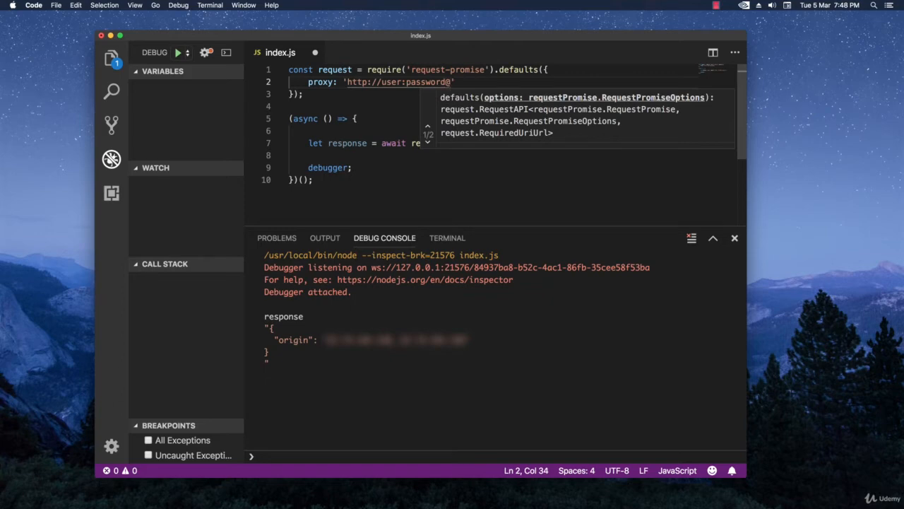
text(ip:)
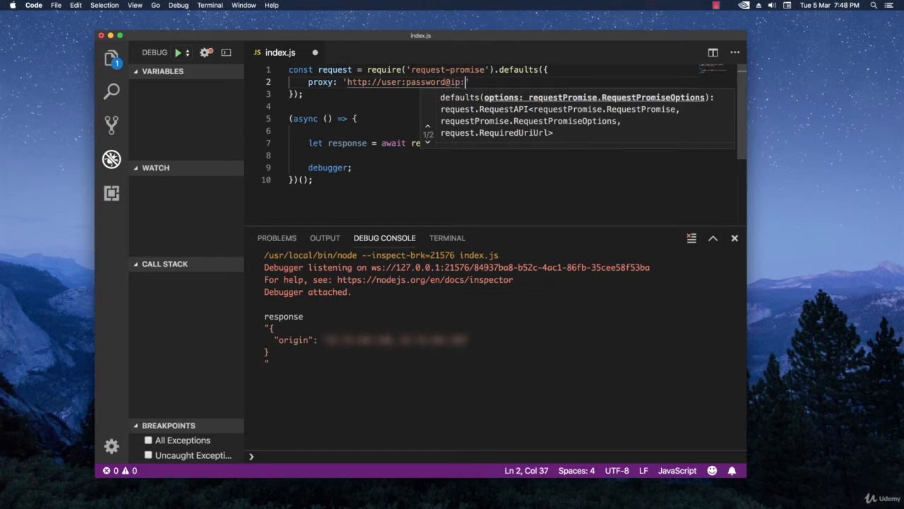
text(por)
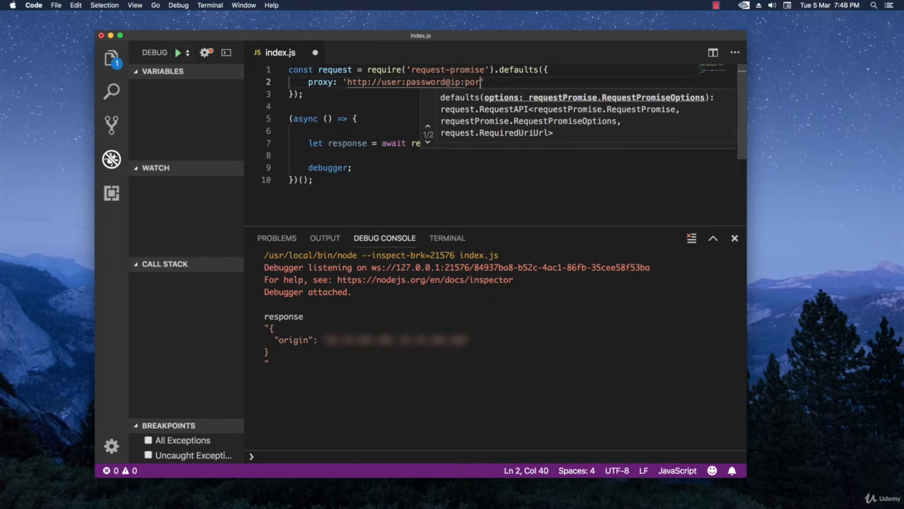
text(t')
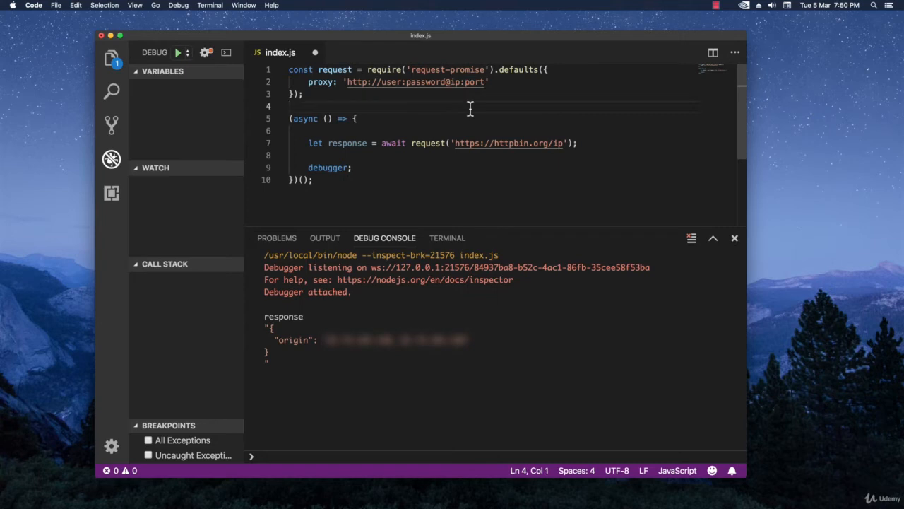
mouse_move(495, 69)
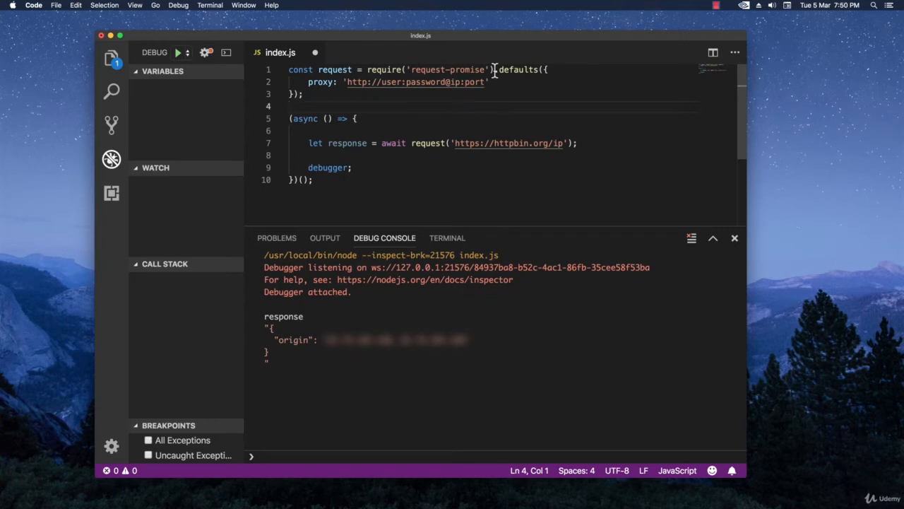
drag(495, 69, 304, 93)
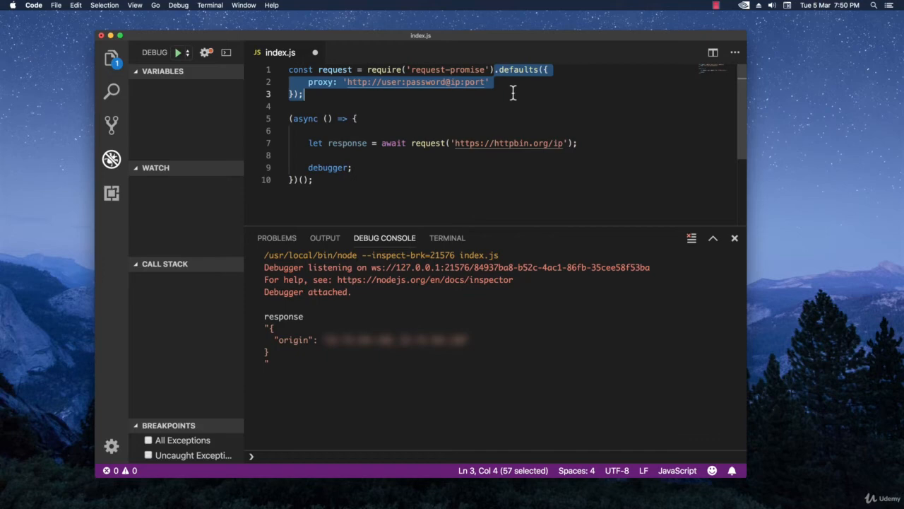
click(336, 69)
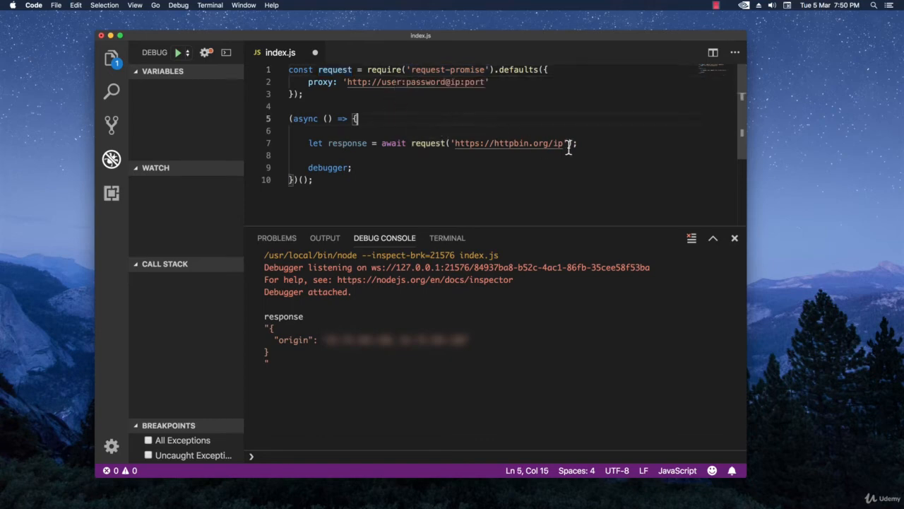
text(, proxy:)
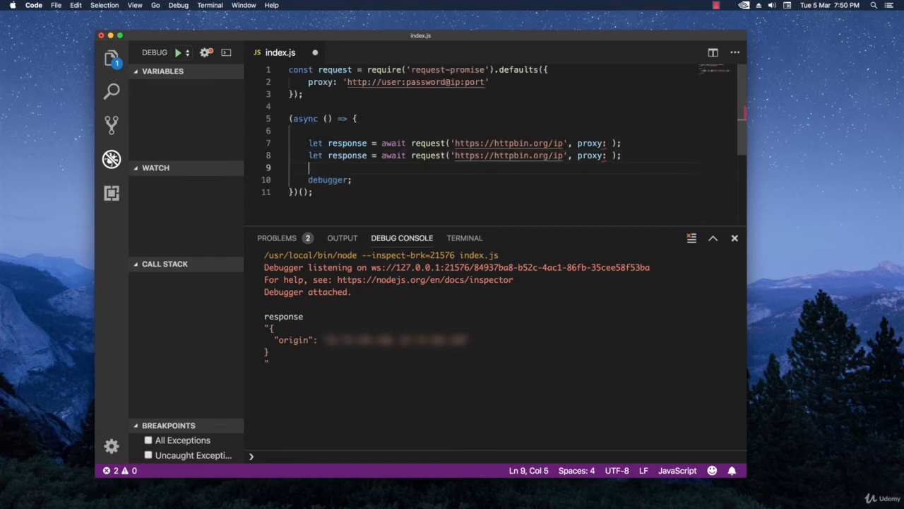
text(let response = await request('https://httpbin.org/ip', proxy: );)
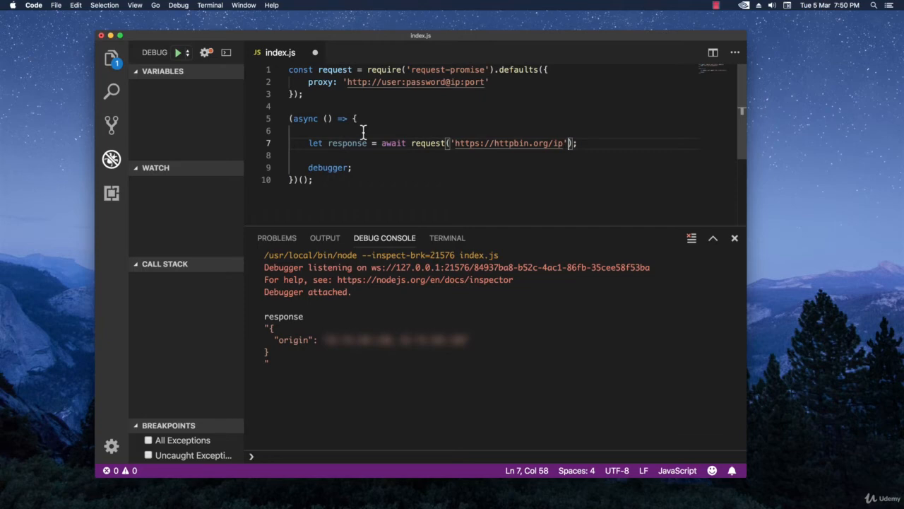
mouse_move(372, 130)
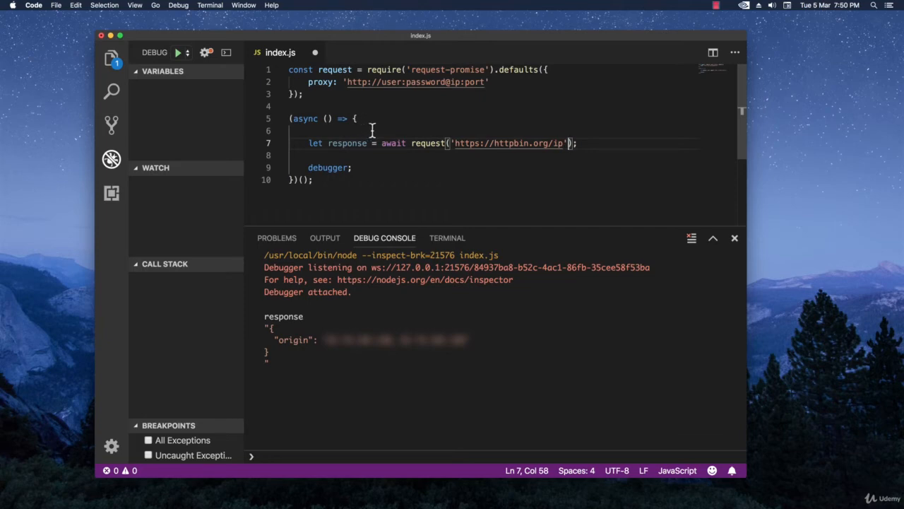
double_click(387, 82)
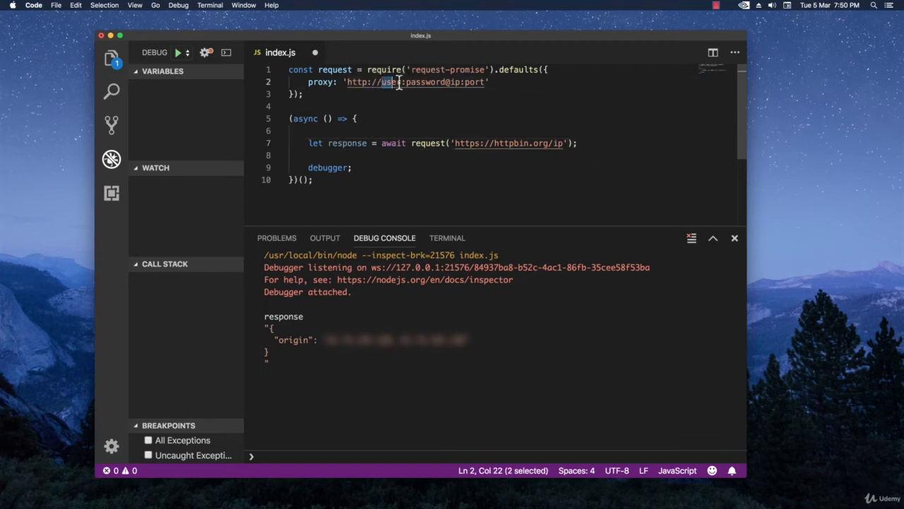
key(Delete)
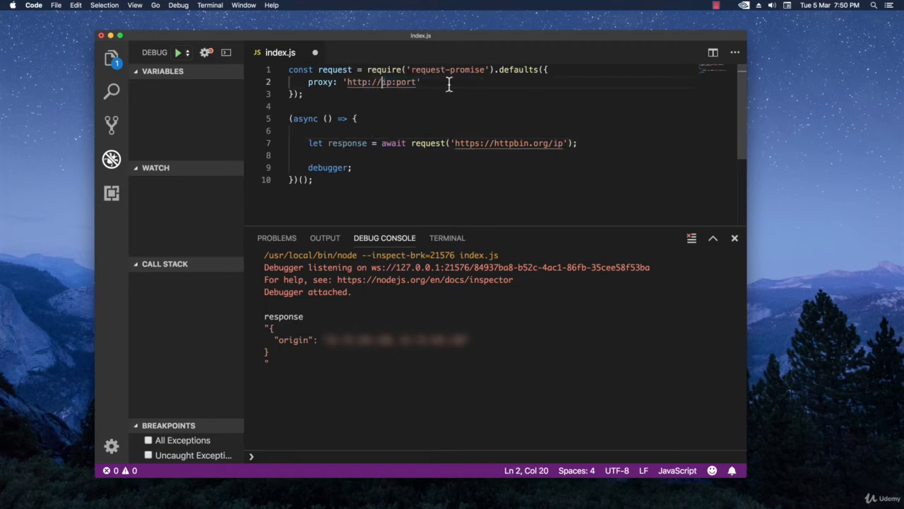
mouse_move(465, 86)
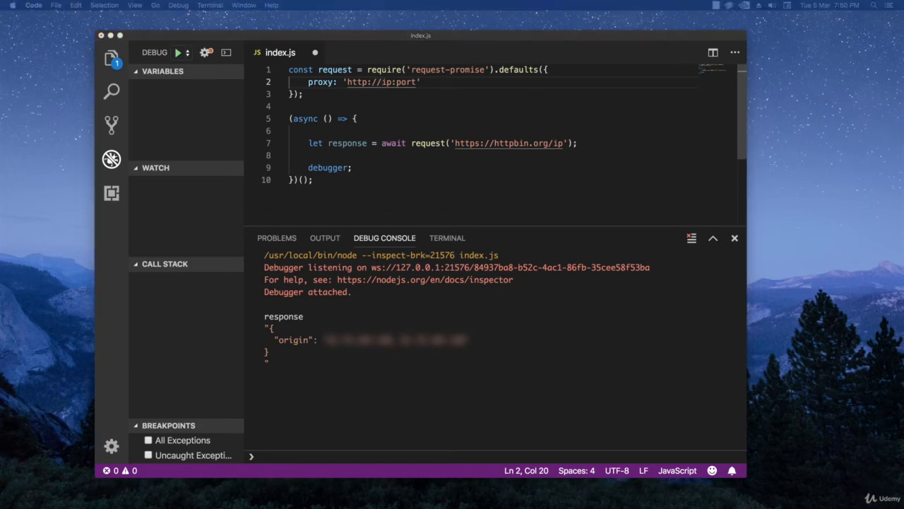
text(191.37.227.128)
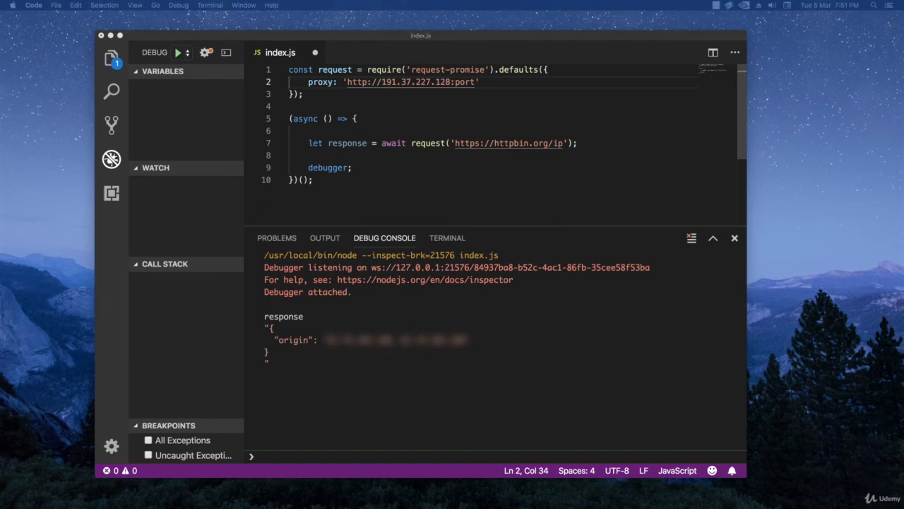
text(8080)
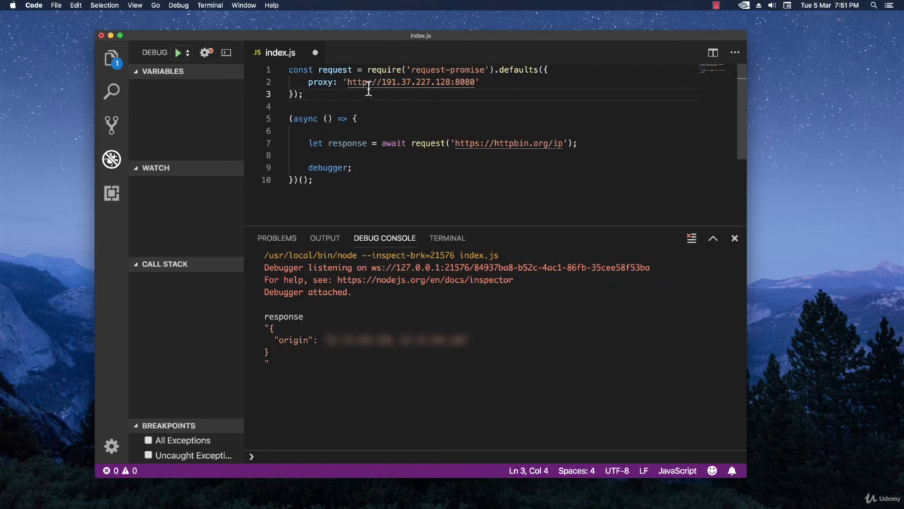
click(178, 51)
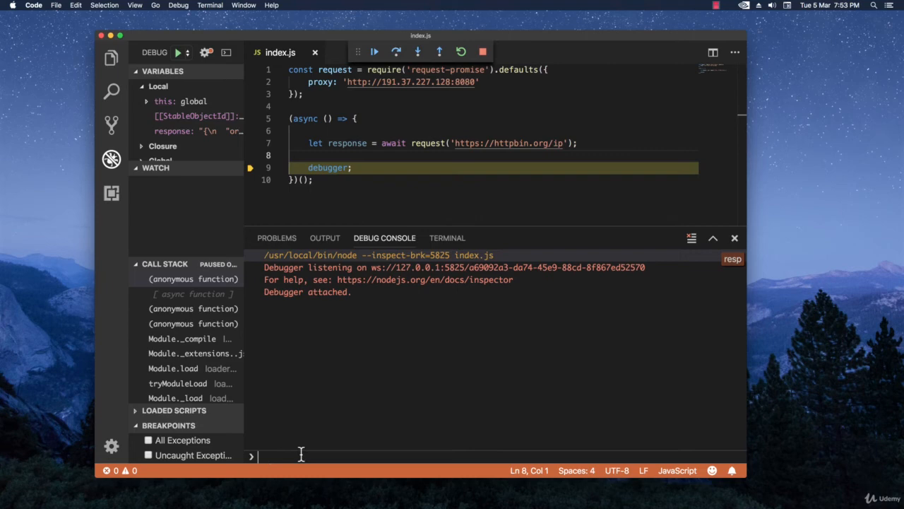
Evaluate 'response' and compare its origin with the proxy IP 191.37.227.128 in index.js
text(response)
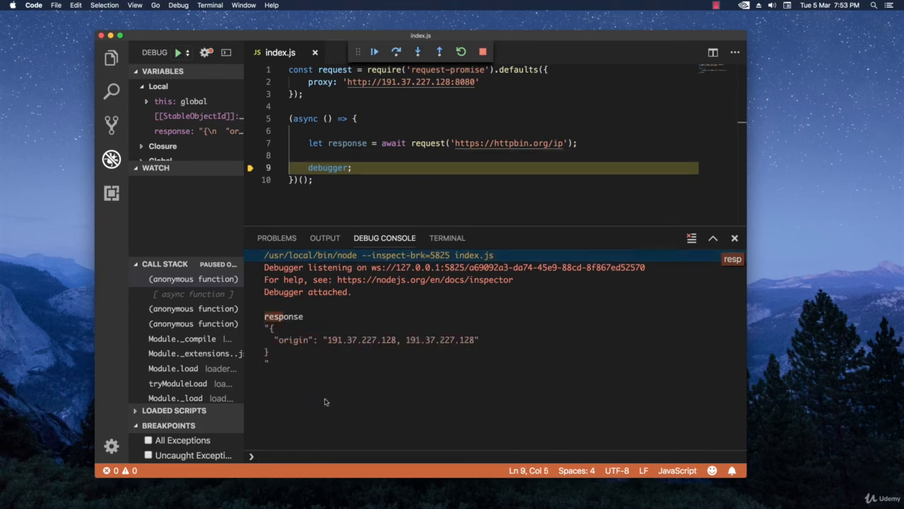
double_click(360, 339)
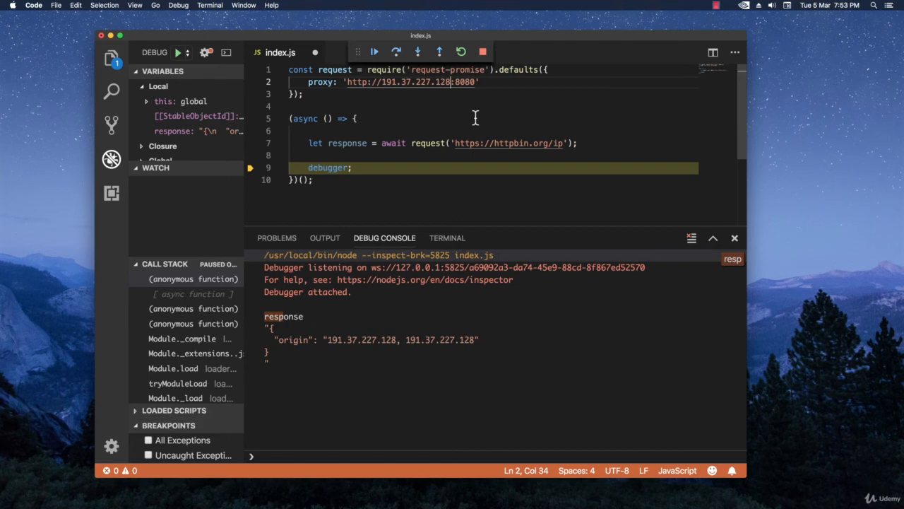
drag(424, 81, 477, 80)
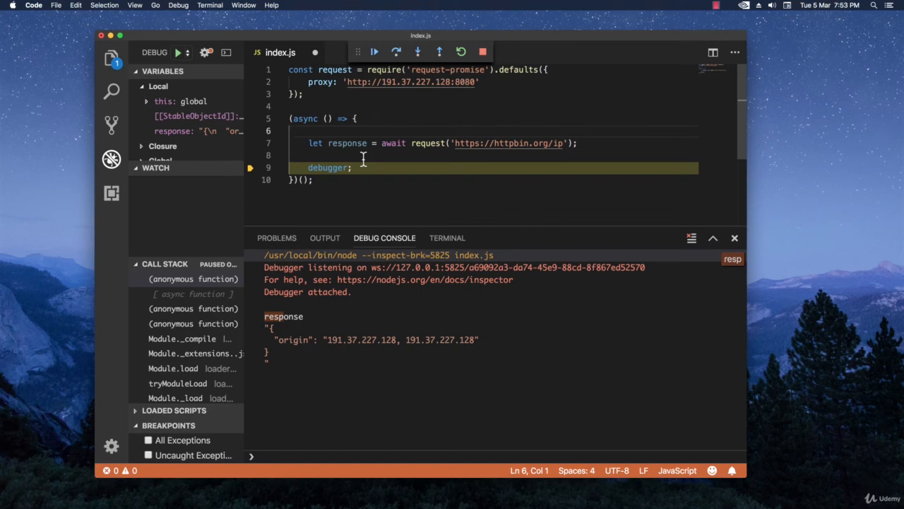
click(305, 69)
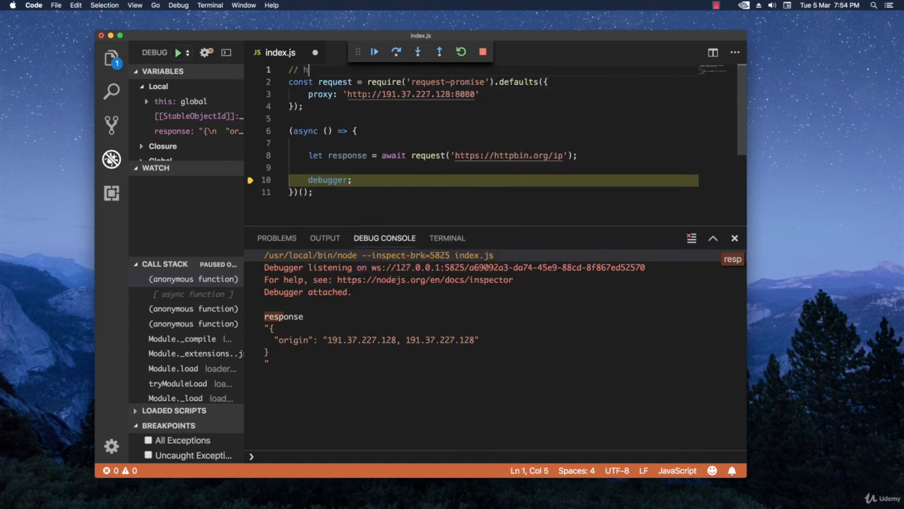
text(ttp://)
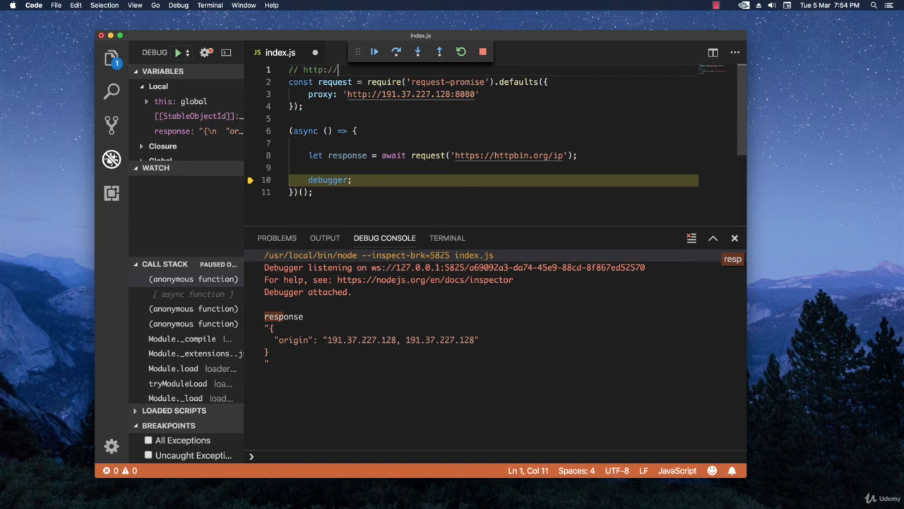
text(username:p)
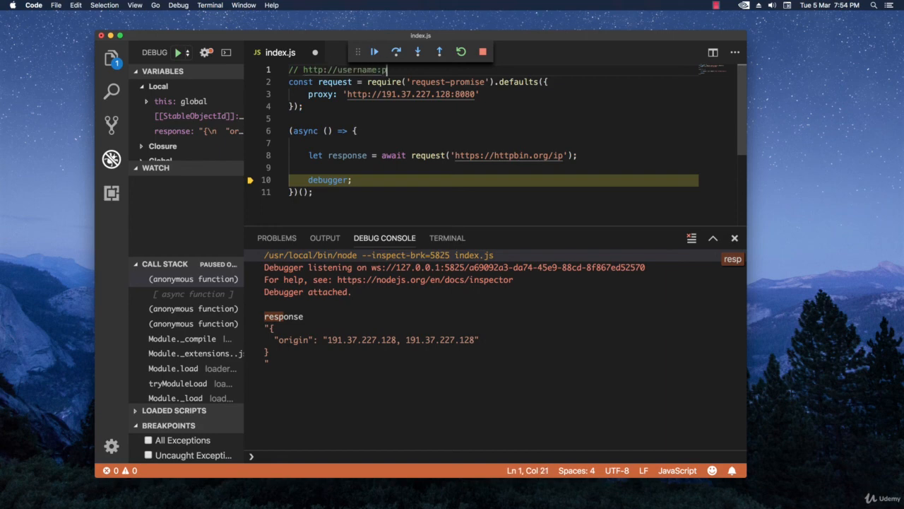
text(assword@)
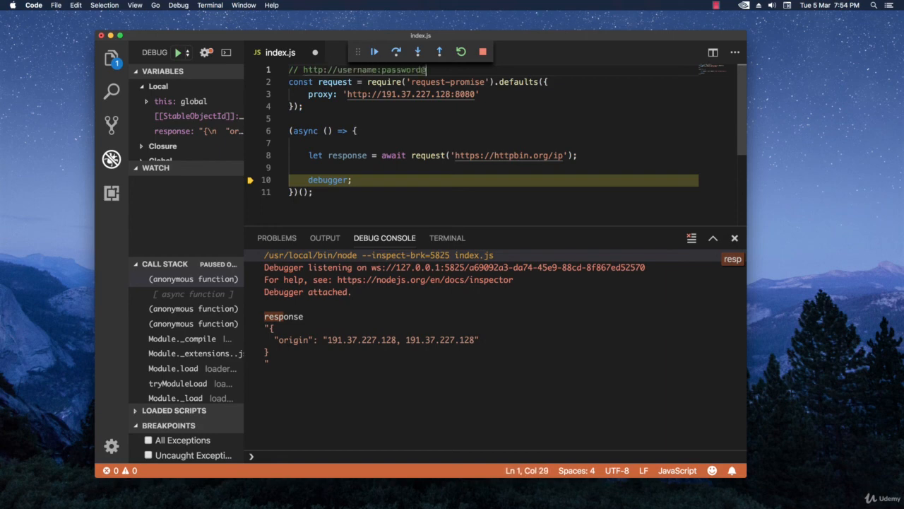
text(@ip:port)
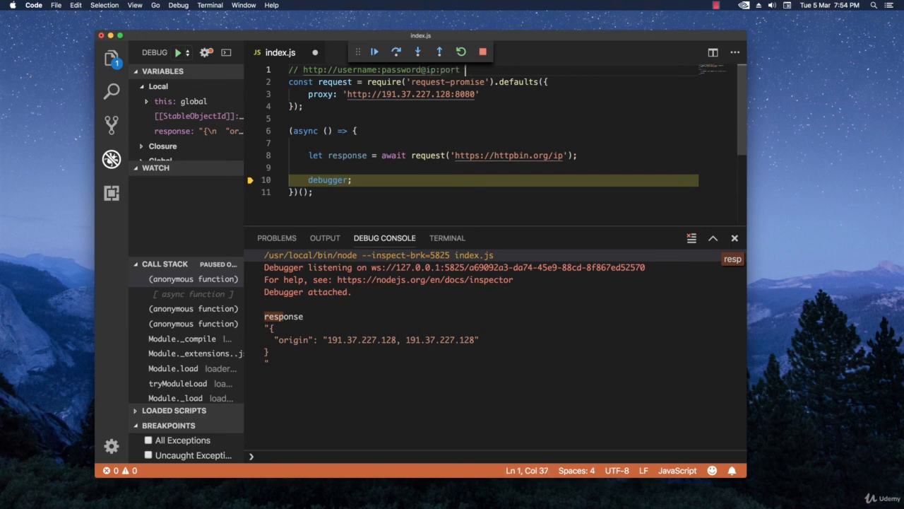